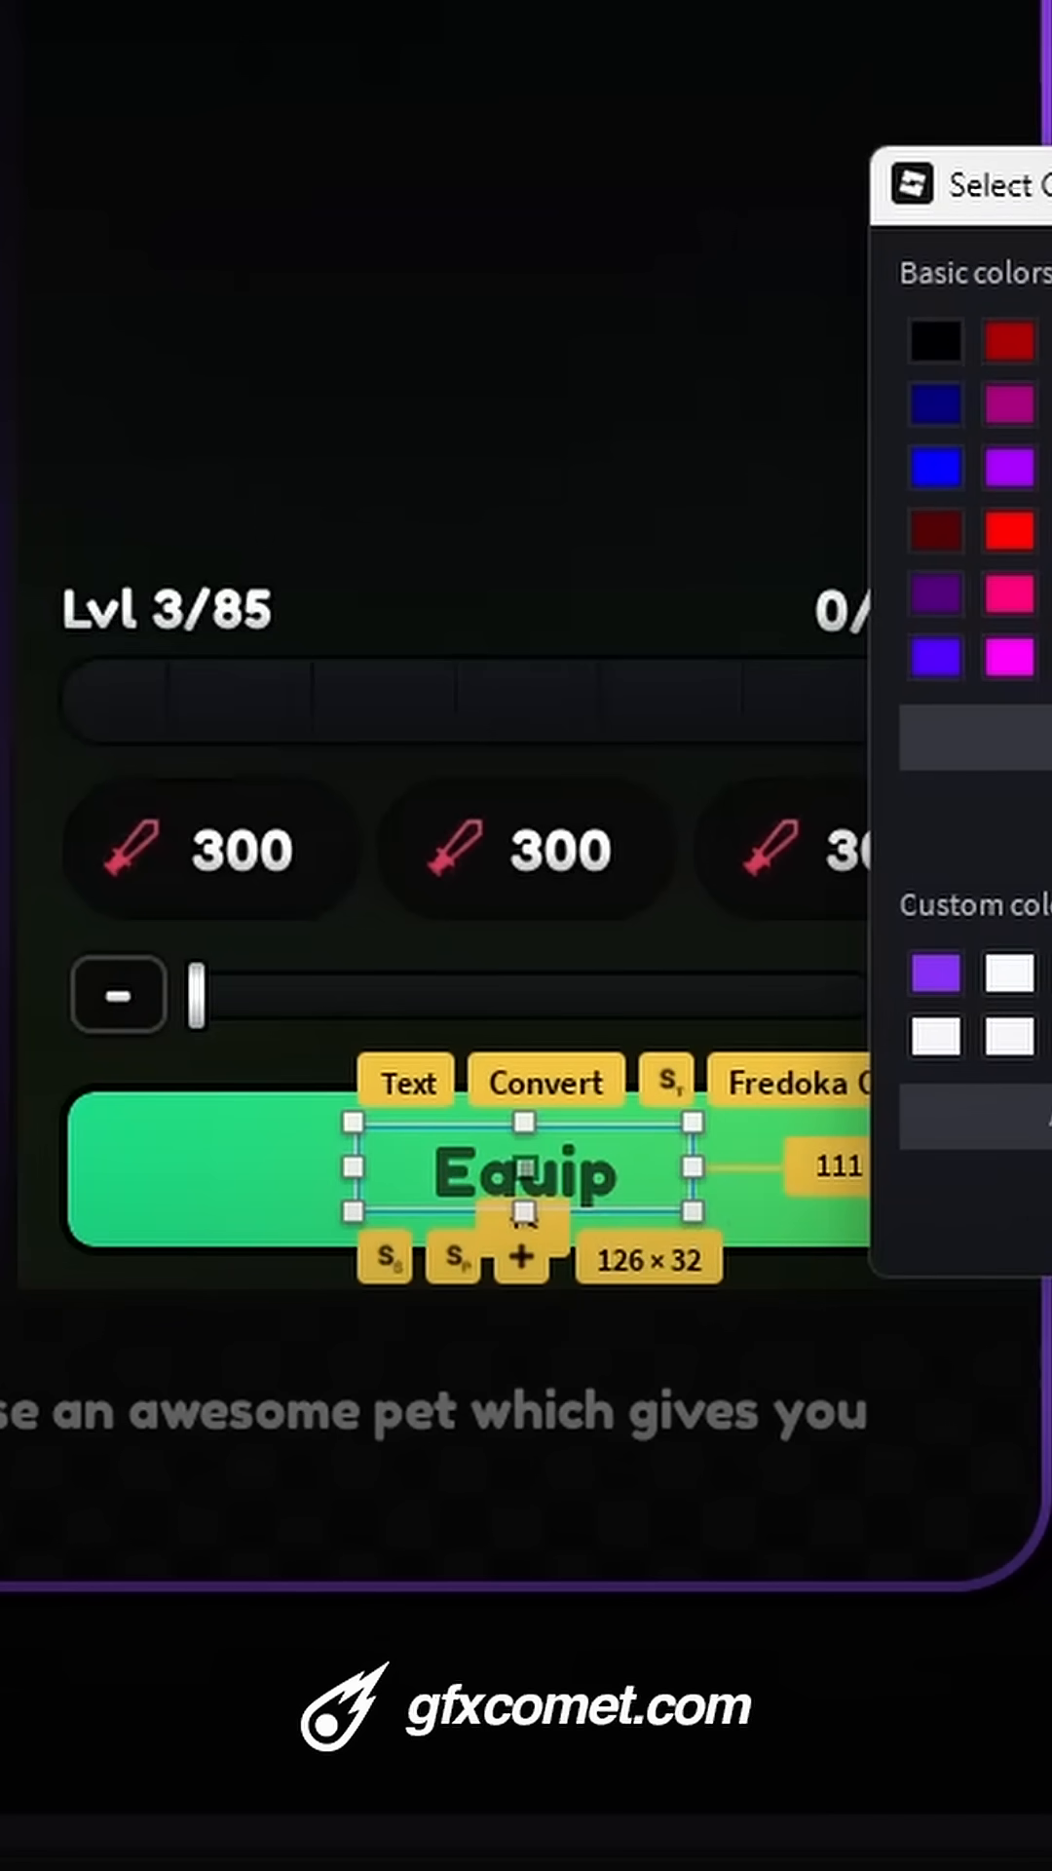
Set the Equip label's TextColor3 to white in the Select Color dialog
left_click(992, 1082)
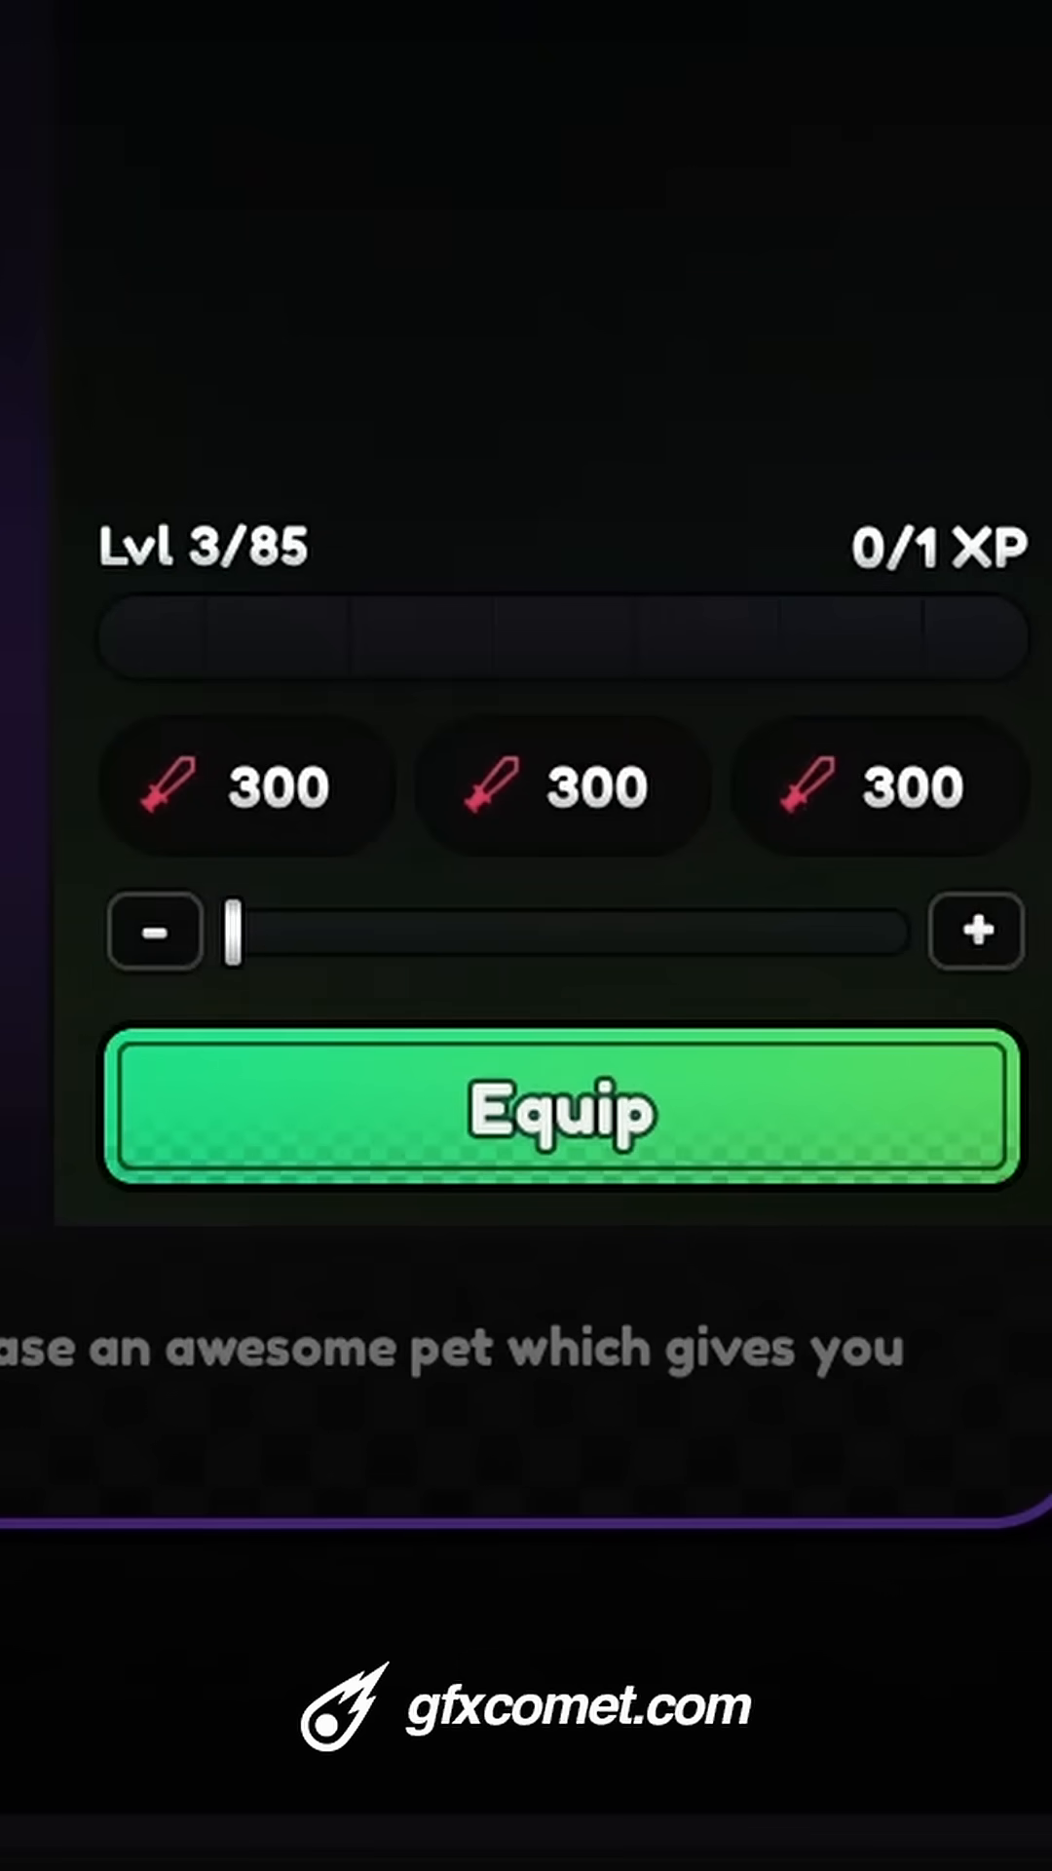
mouse_move(669, 1103)
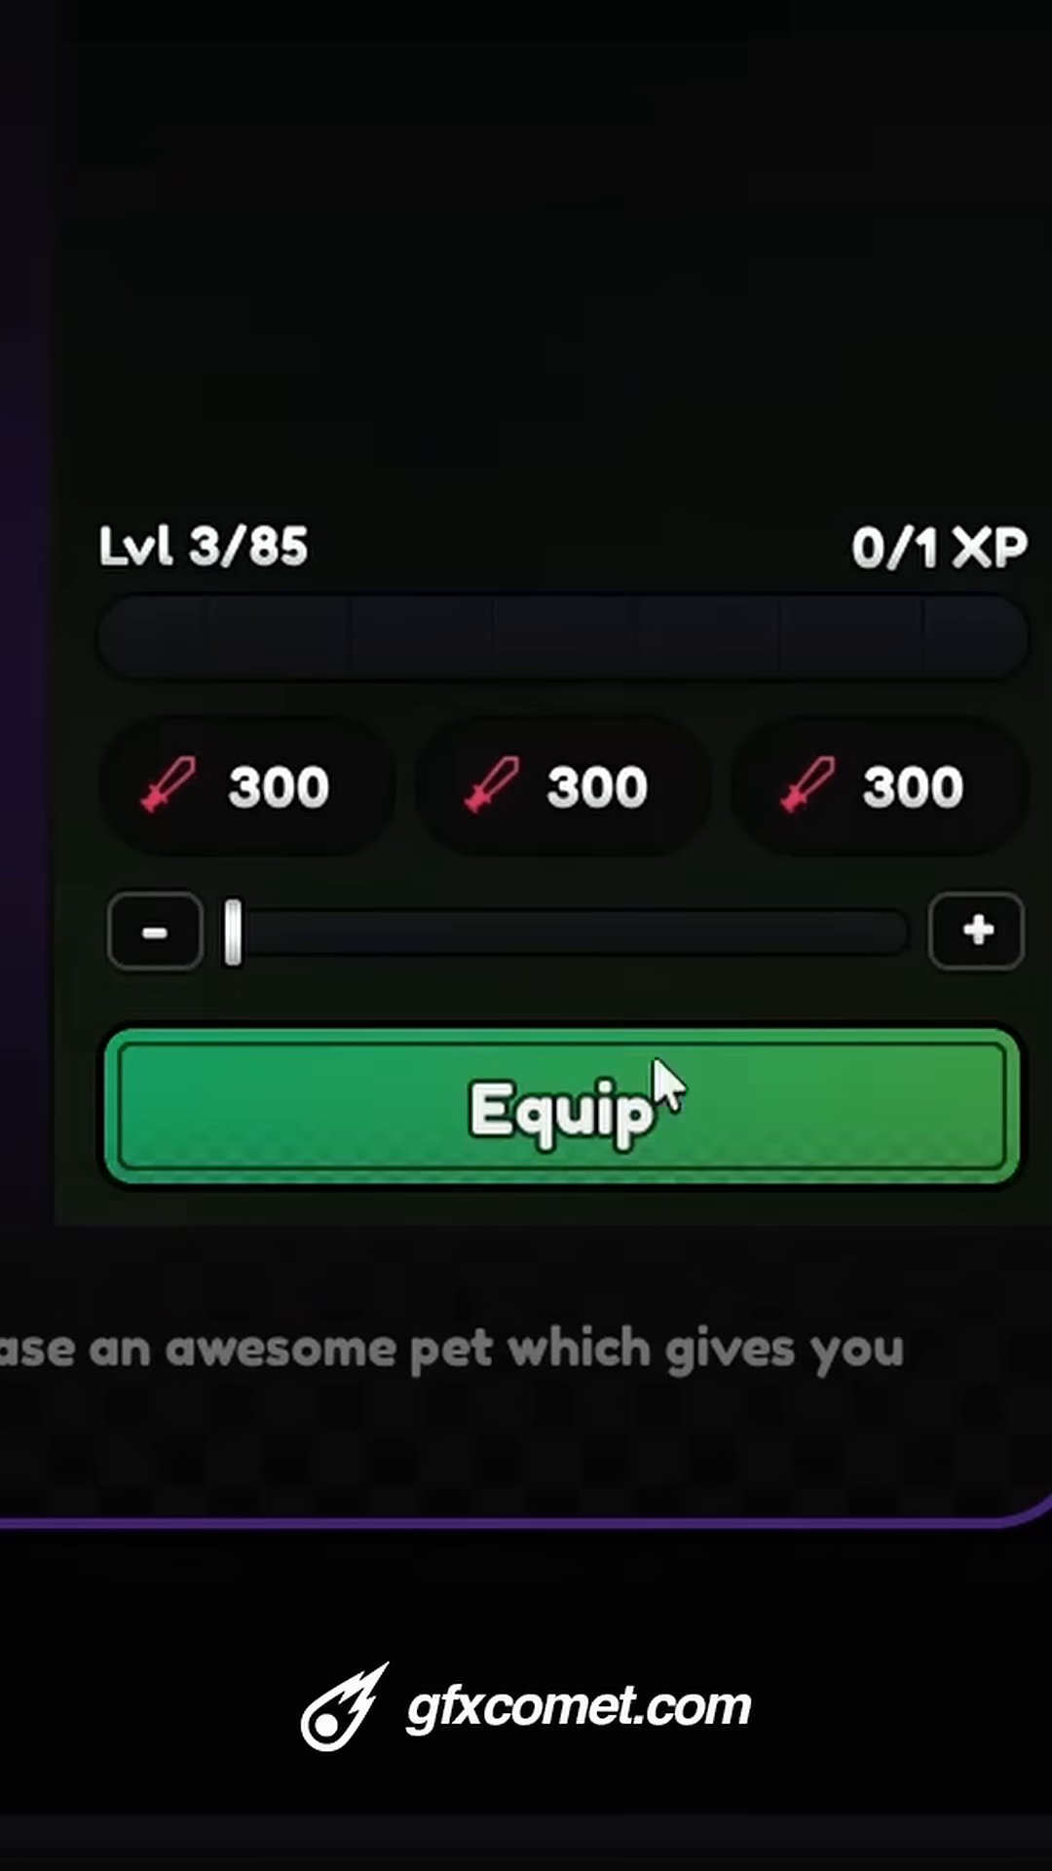